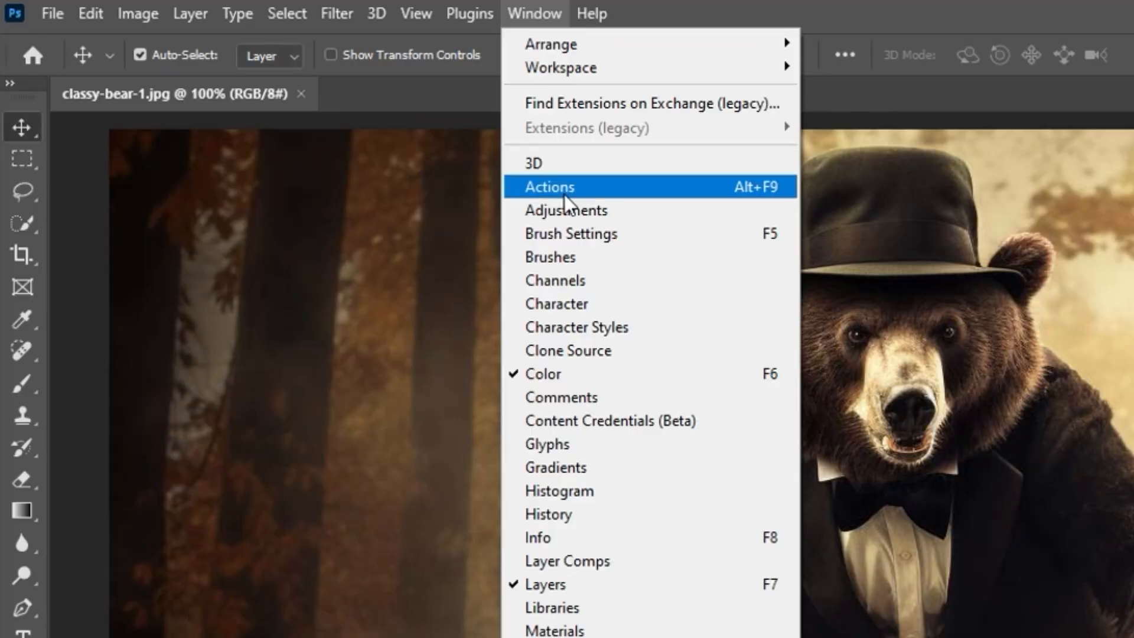
Step: Show the Actions panel with the recorded actions list beside the bear photo
click(548, 186)
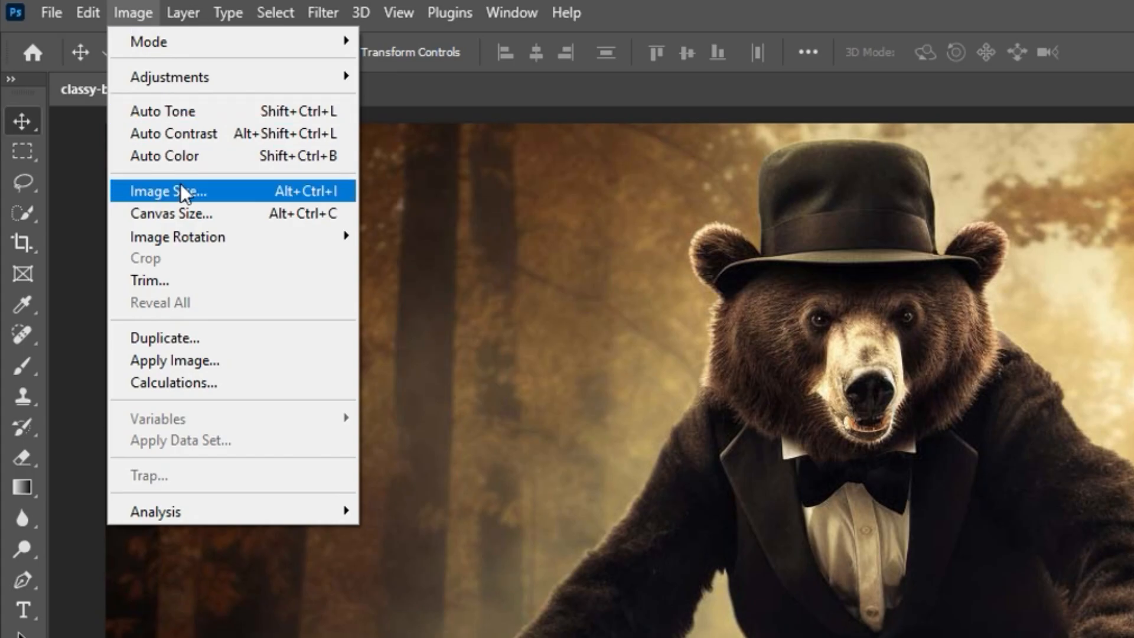
Step: Record a 'Resize image' action resizing the bear photo to 1200 px wide
click(168, 191)
text(7)
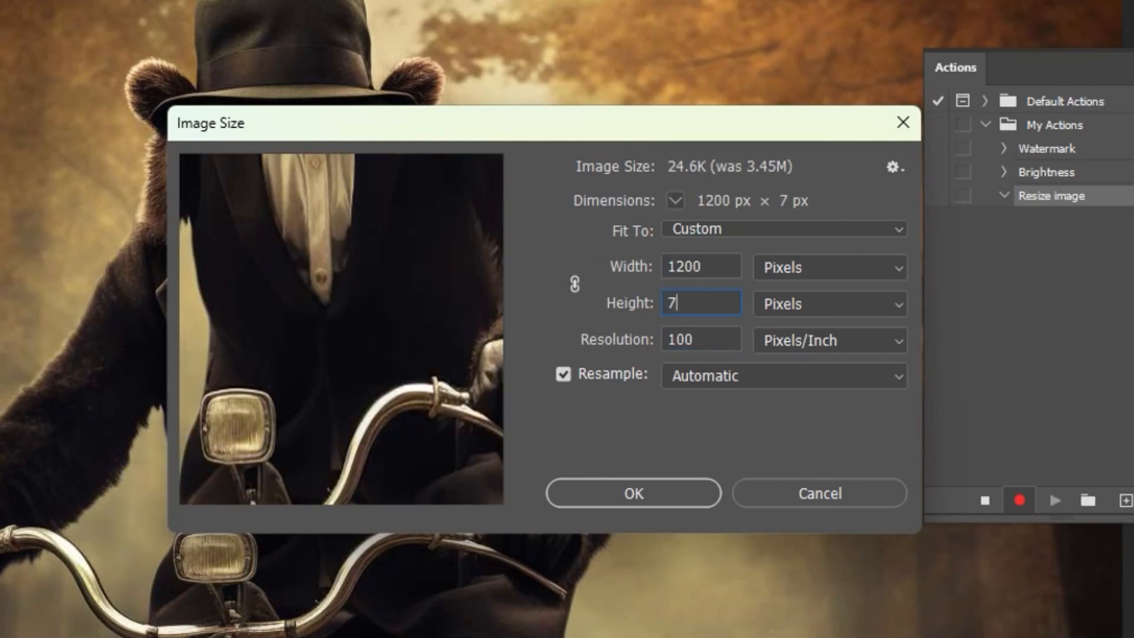
click(26, 7)
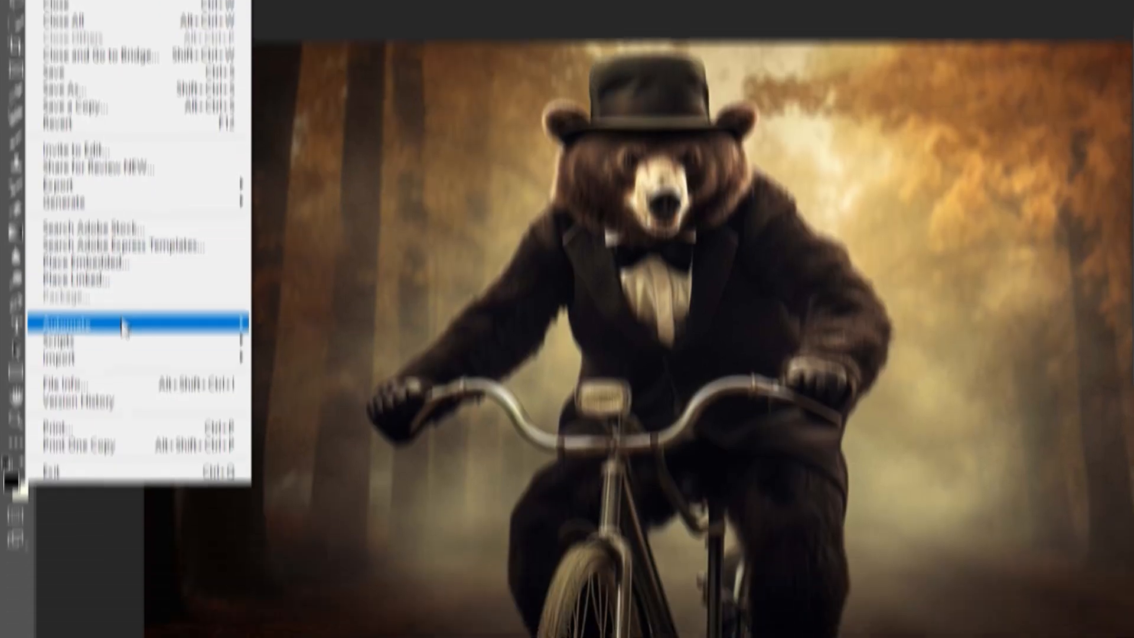
Step: Set up a Batch with IMAGES as source and rendered/New folder as destination
click(68, 322)
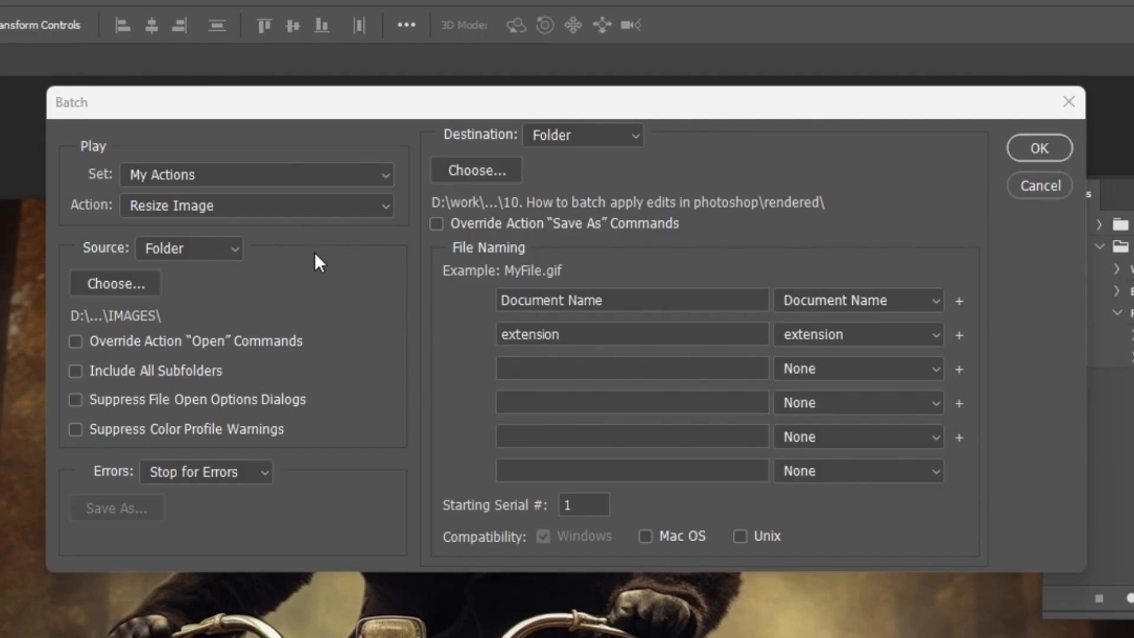
click(255, 205)
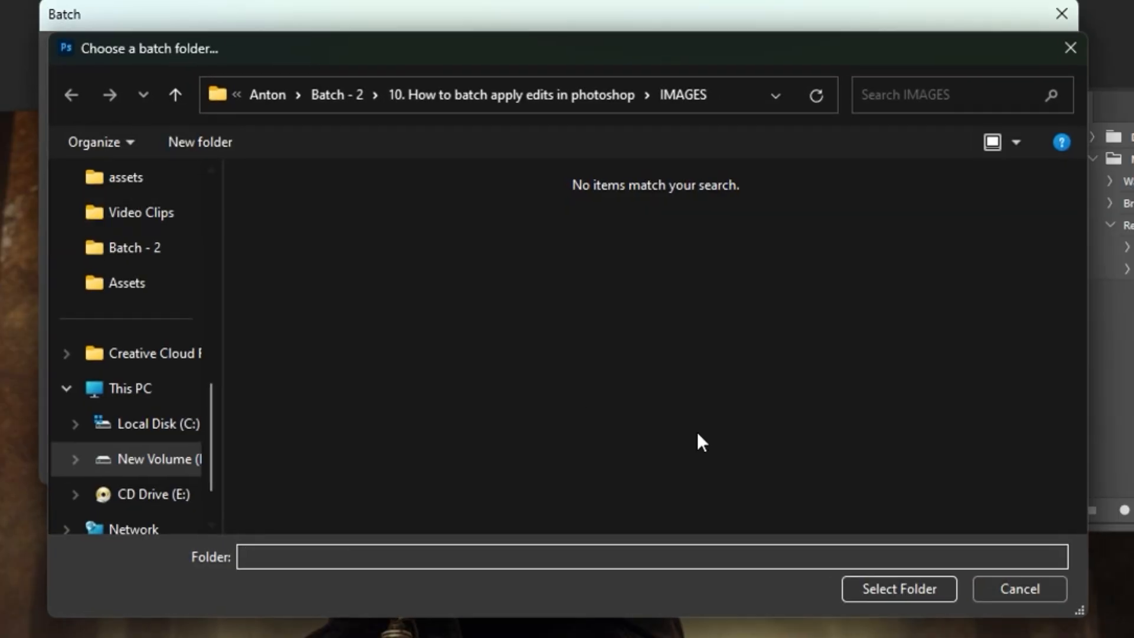
click(898, 588)
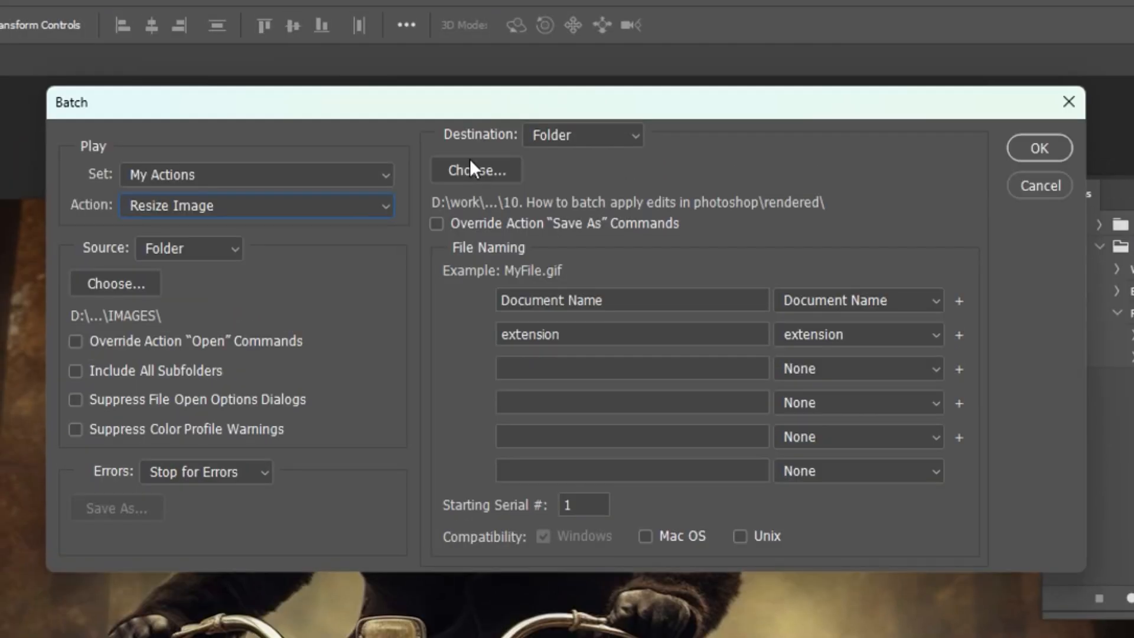
click(476, 170)
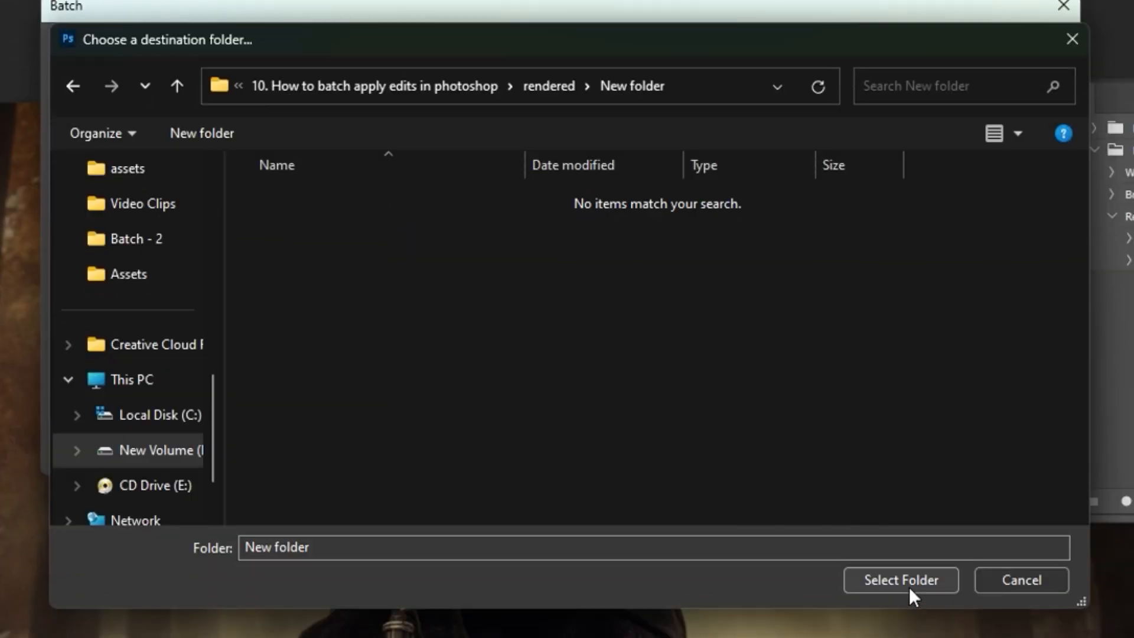
click(899, 579)
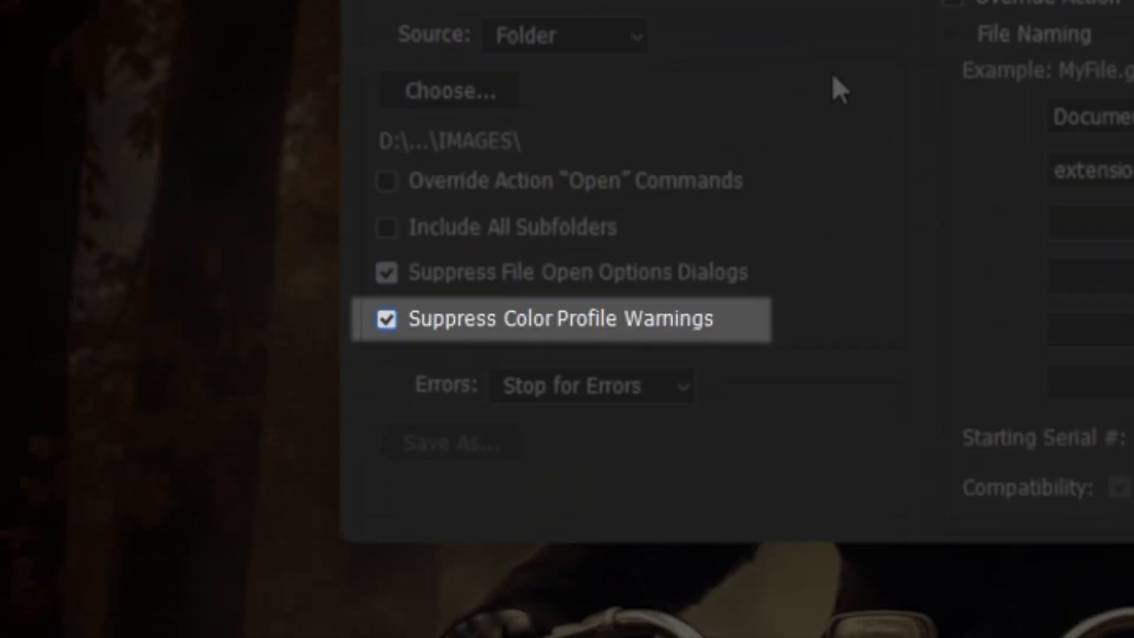
Step: Enable Override Action 'Save As' Commands and run the batch resize on all images
click(380, 318)
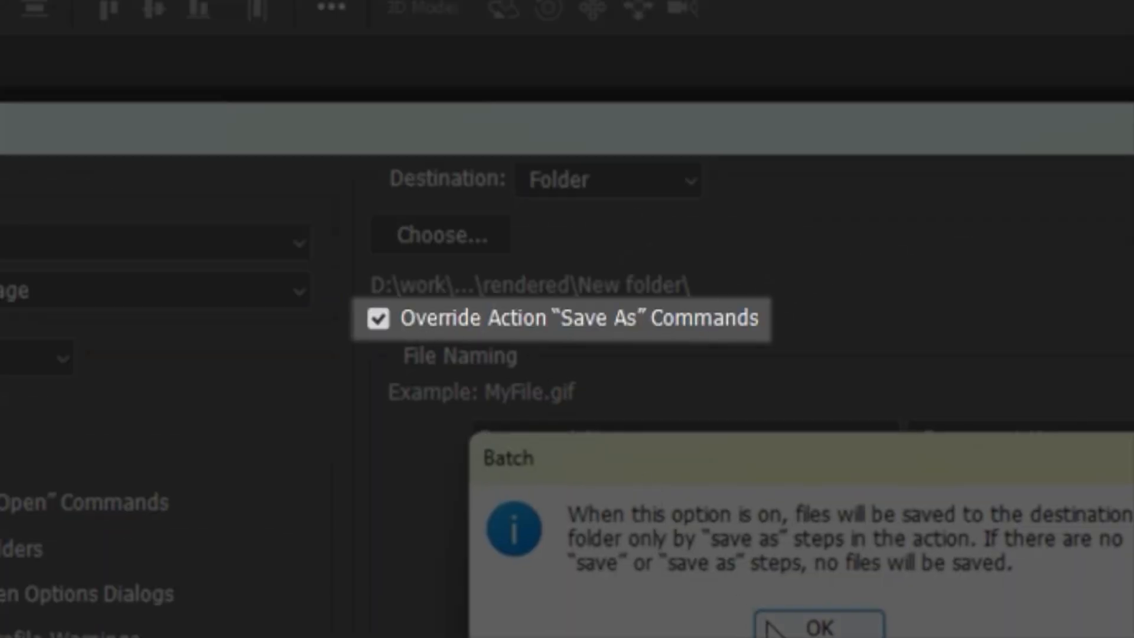
click(816, 626)
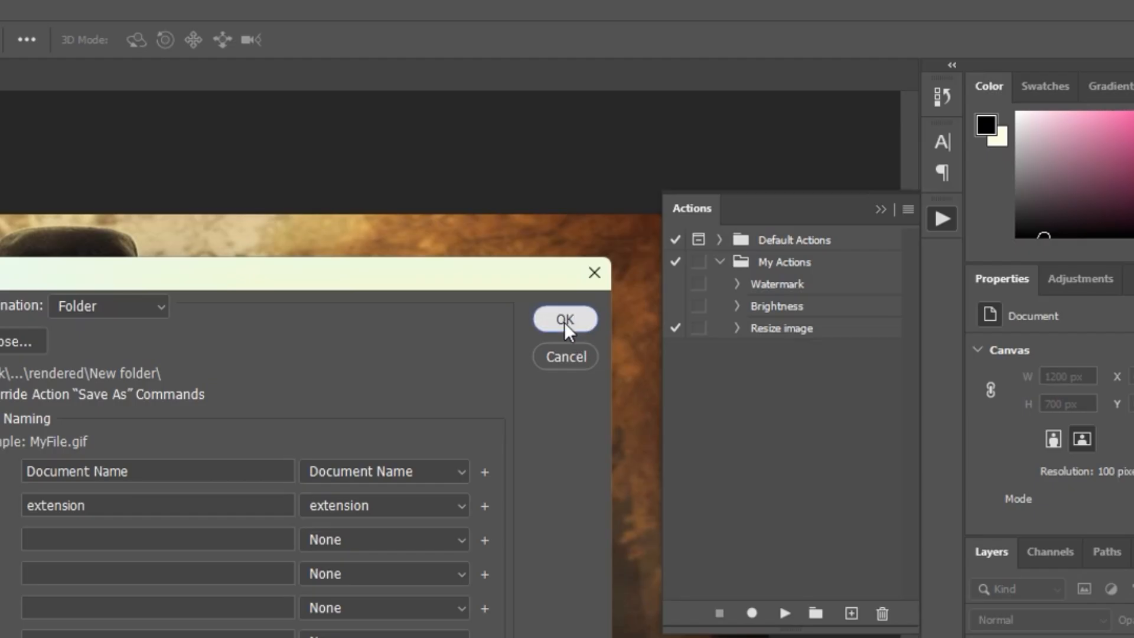
click(564, 319)
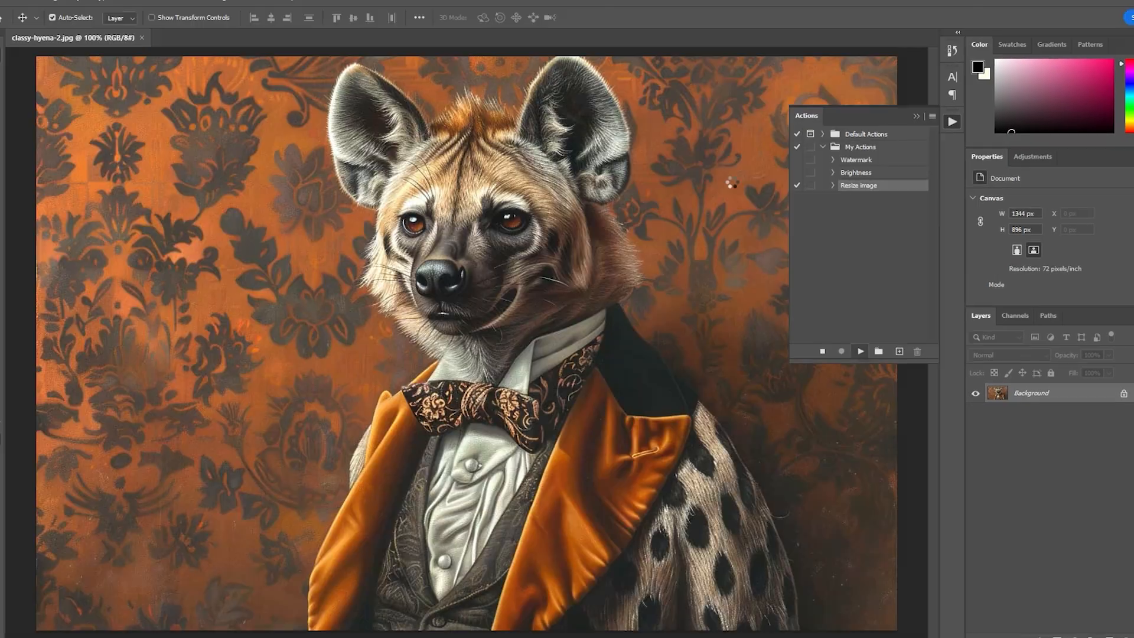